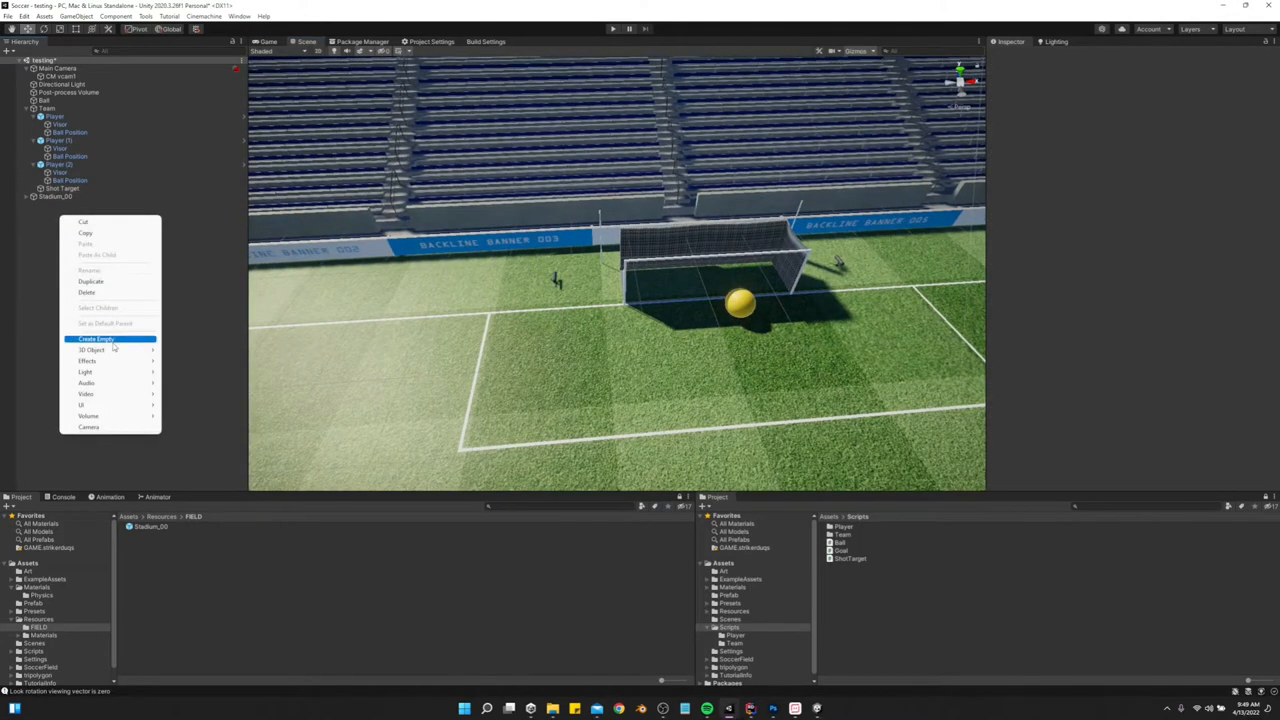
- Create a new empty Goal object in the Hierarchy
left_click(88, 338)
type("Goal")
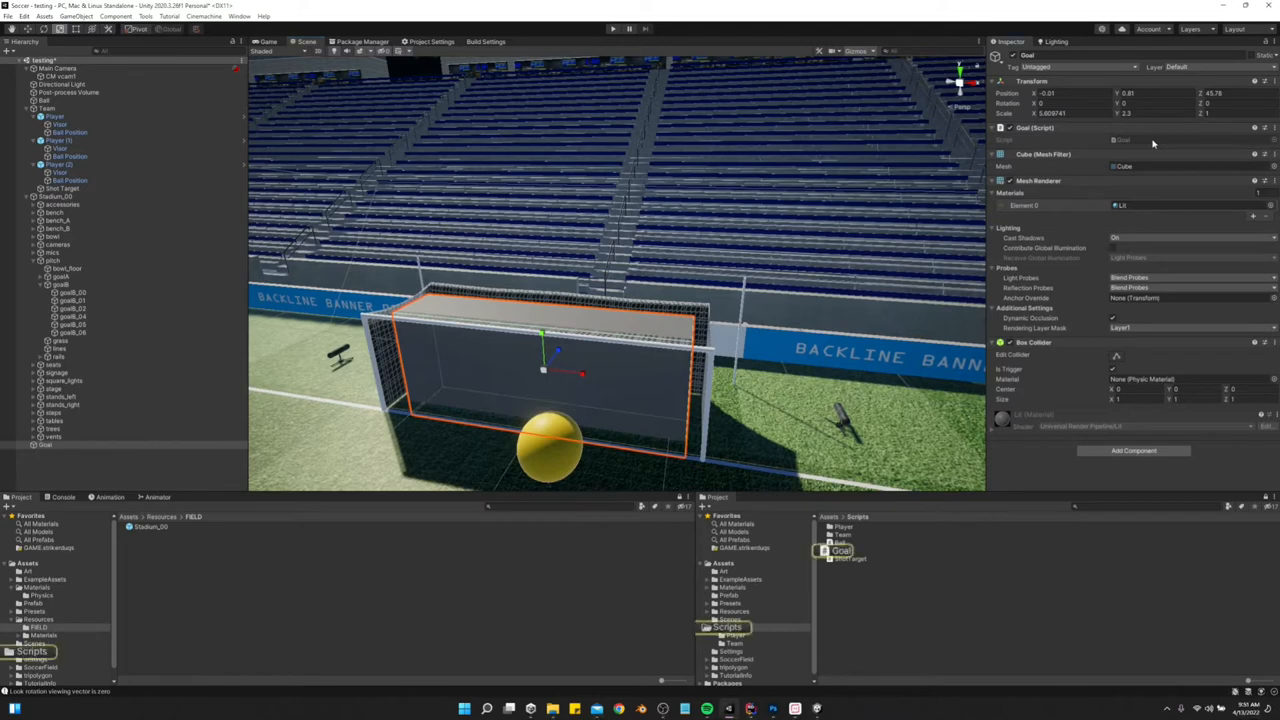
- In Goal.cs, replace Start/Update with OnTriggerEnter checking other.GetComponent<Ball>() != null and a '// goal scored' comment
double_click(831, 551)
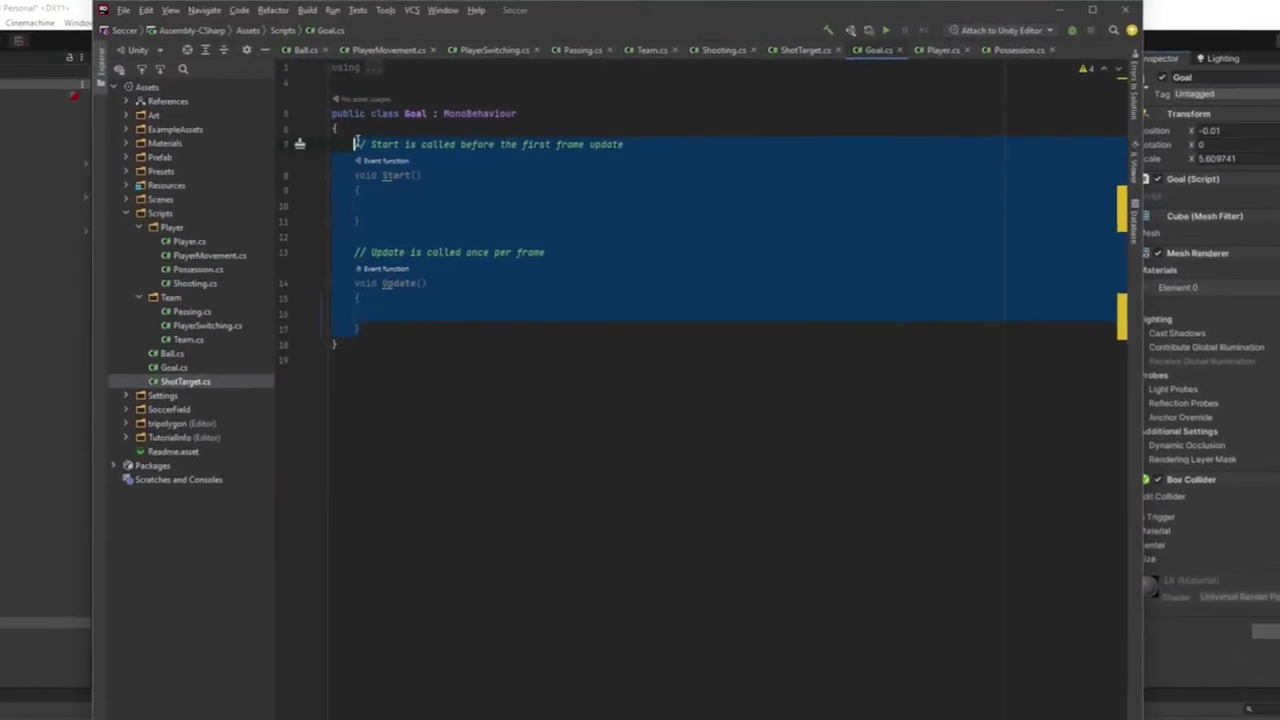
key("Delete")
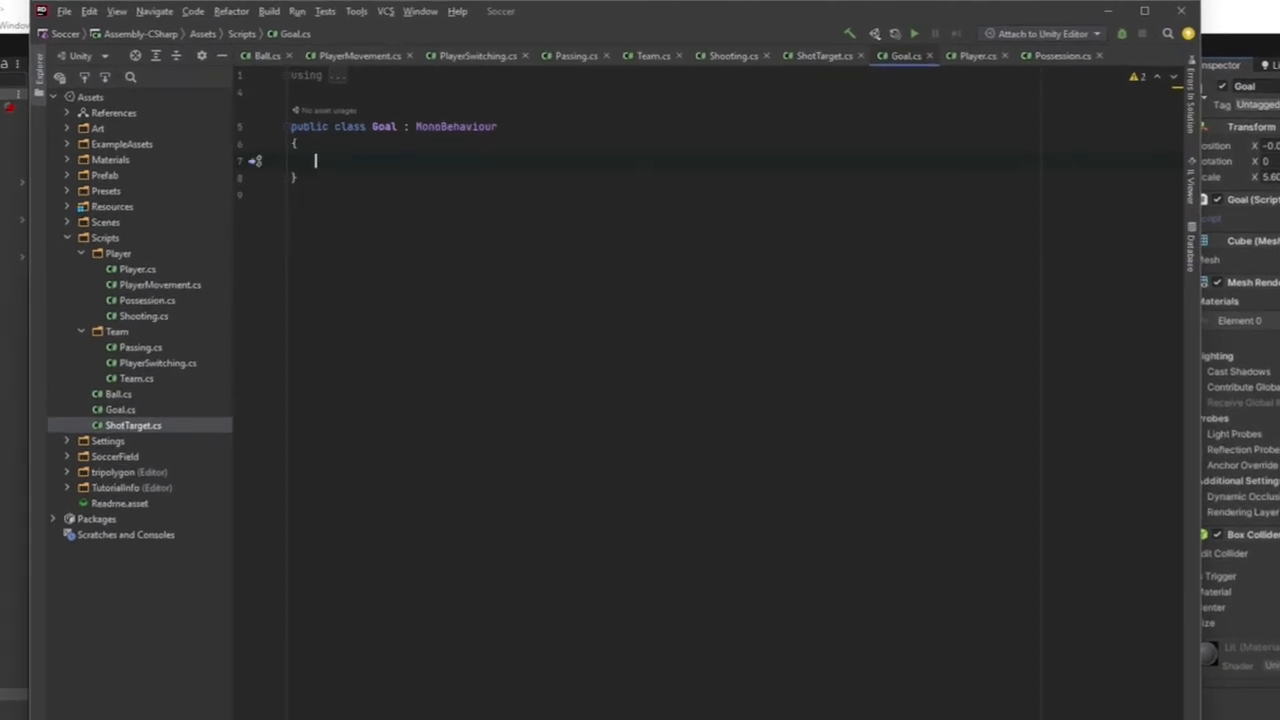
type("OnTriggerEnter(Collider other")
type("if(")
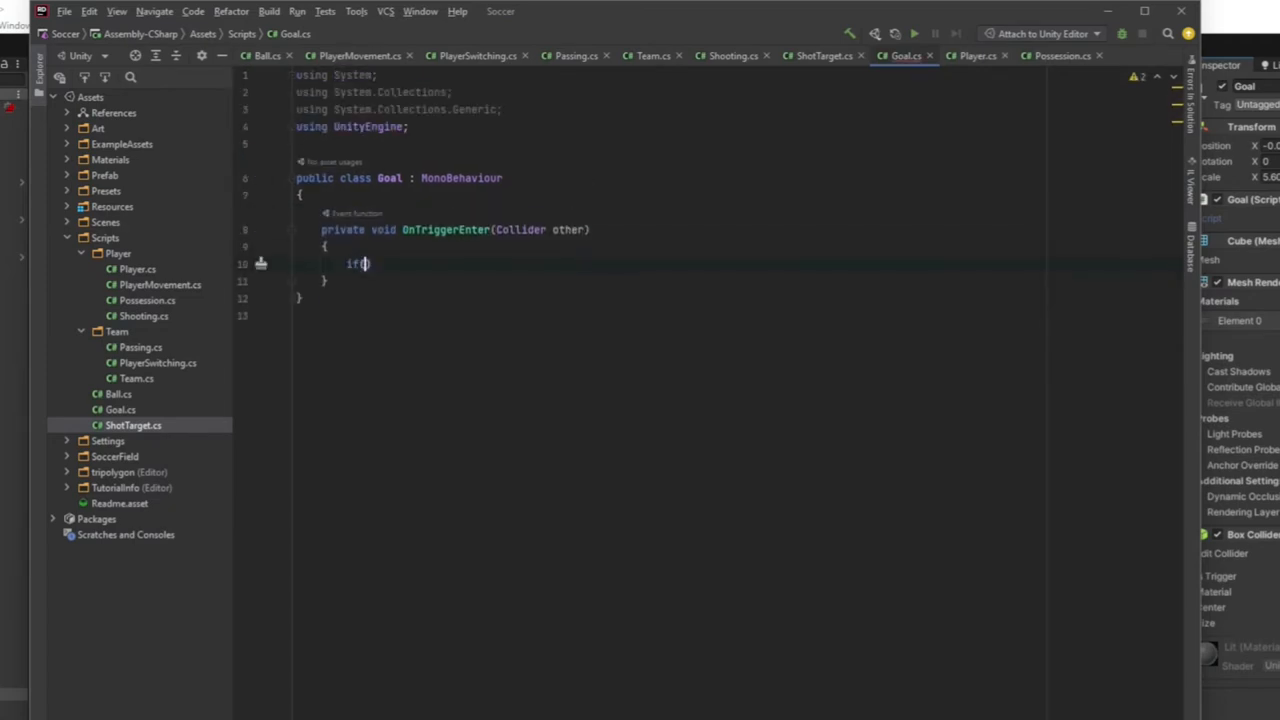
type("other.GetComponent<Ball>(")
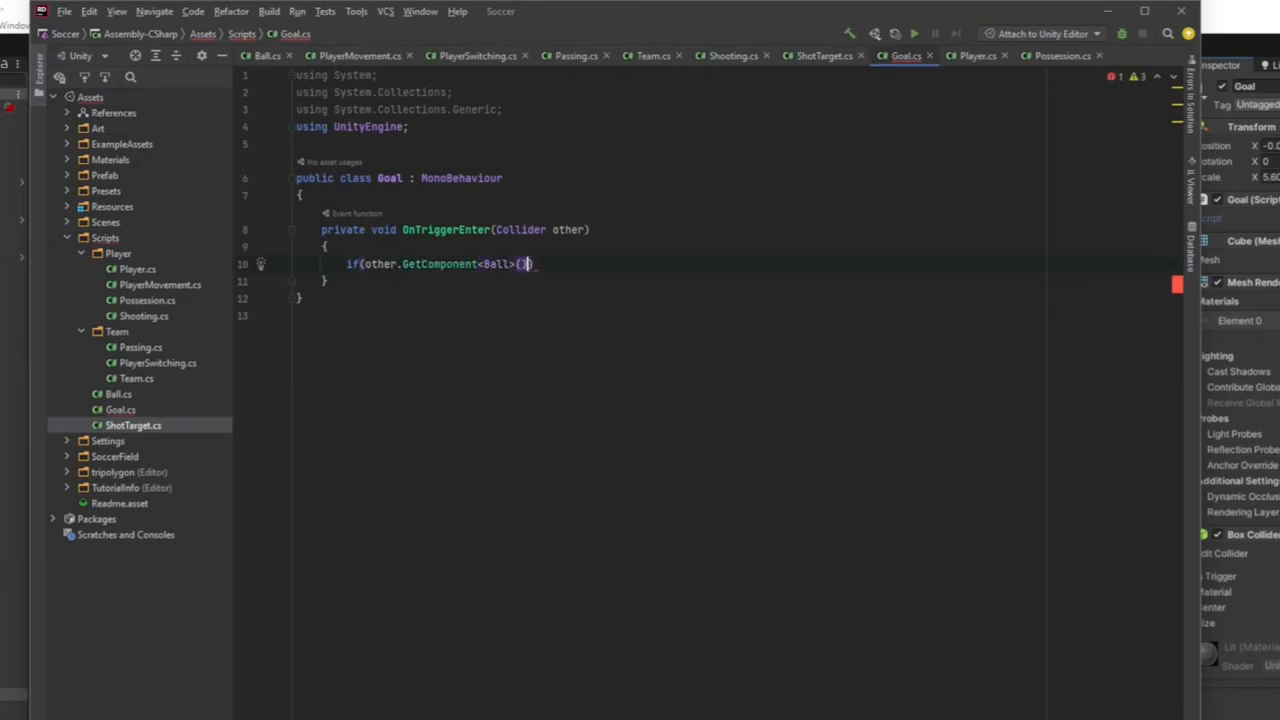
type("!= null)")
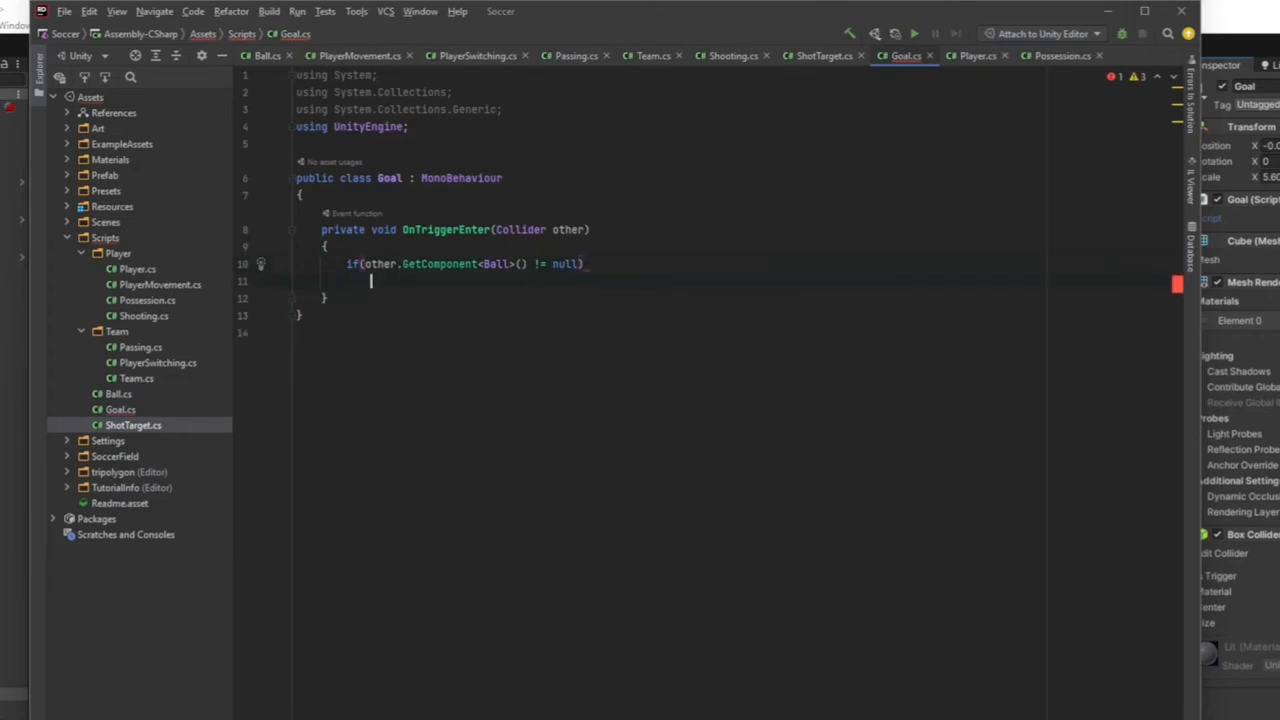
type("// d")
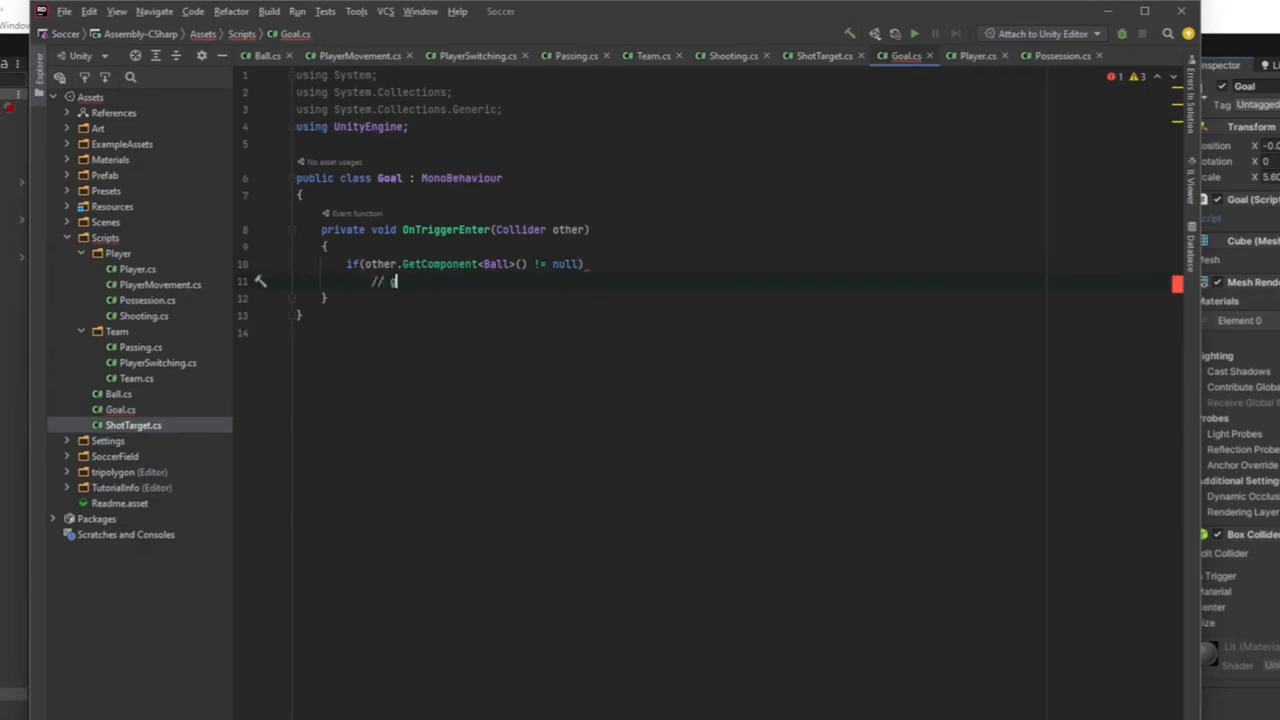
type("goal scored")
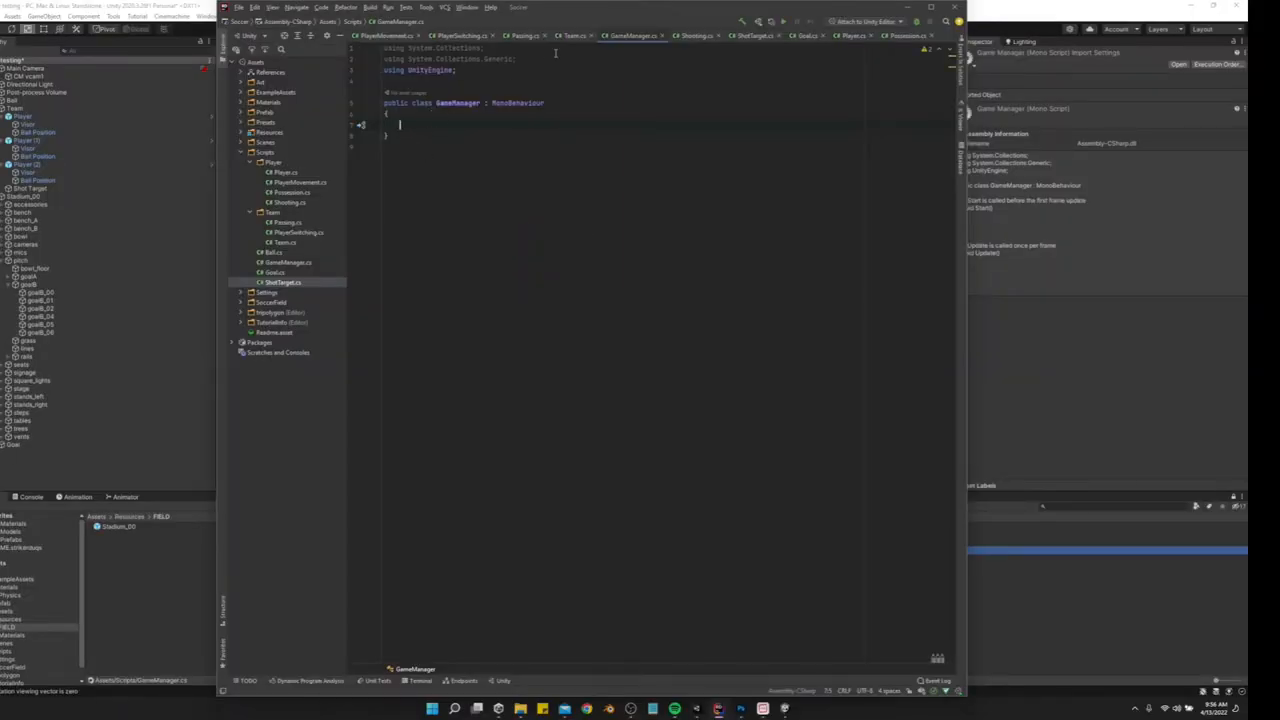
- In Team.cs, add a public int score field below teamEnum
left_click(571, 38)
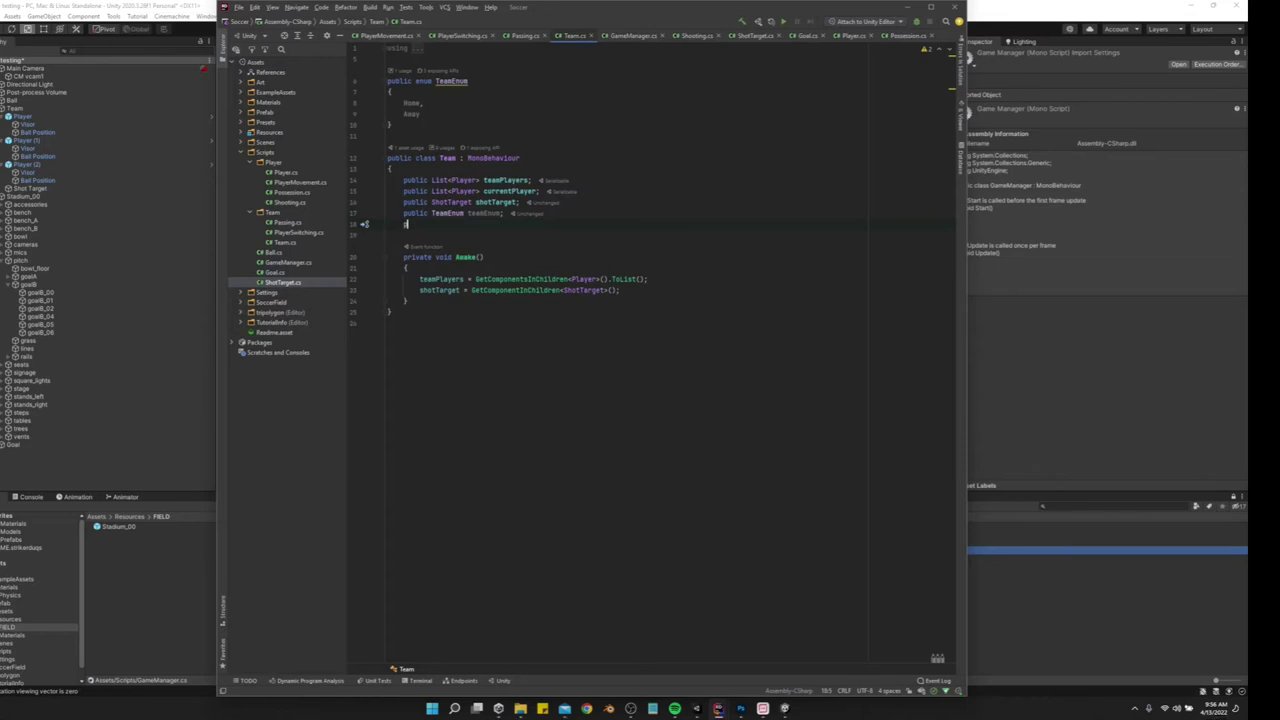
type("int")
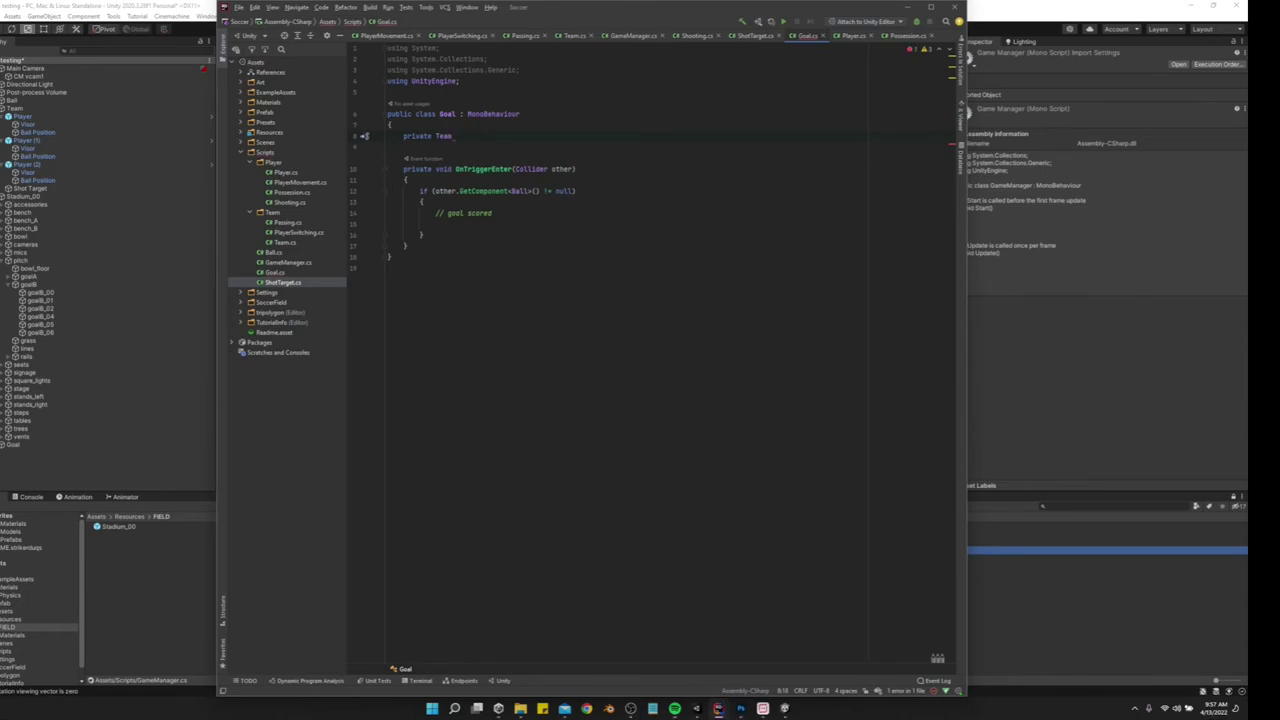
- Declare private Team _team and set it to GetComponentInParent<Team>() in Awake
type("_team;")
left_click(667, 146)
type("private void Awake(")
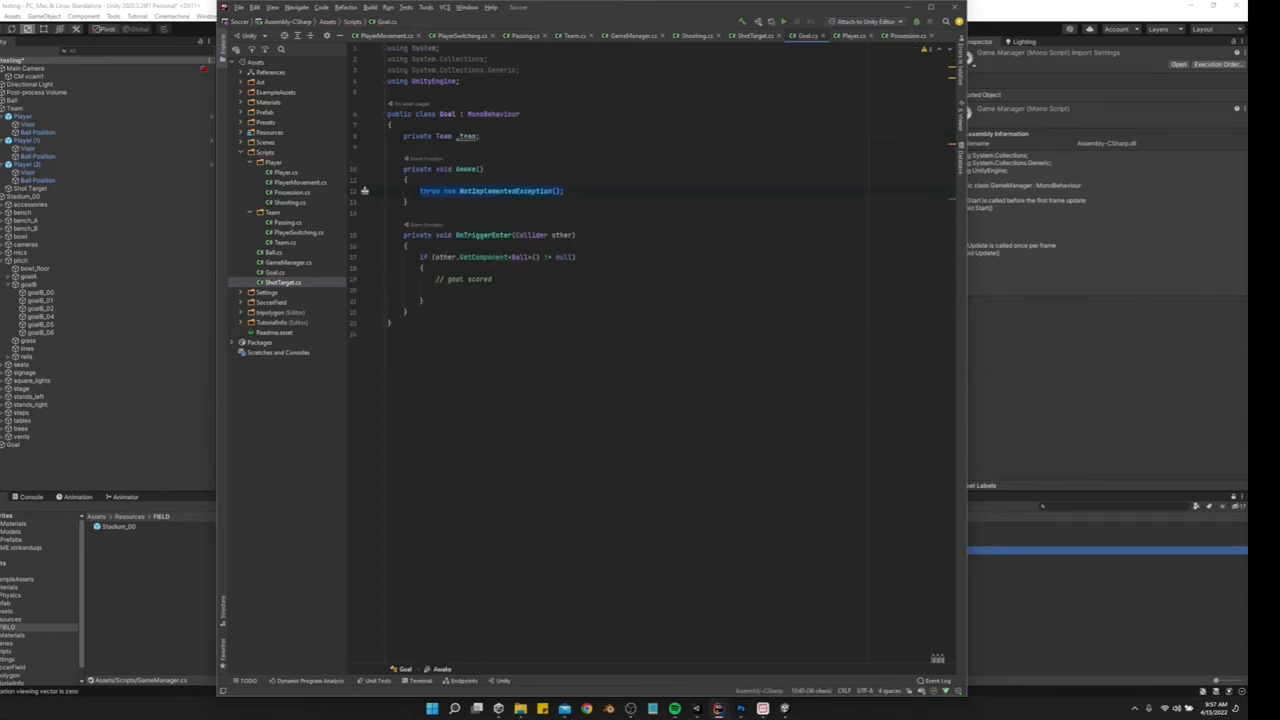
type("_team = getComponentInParent<>(")
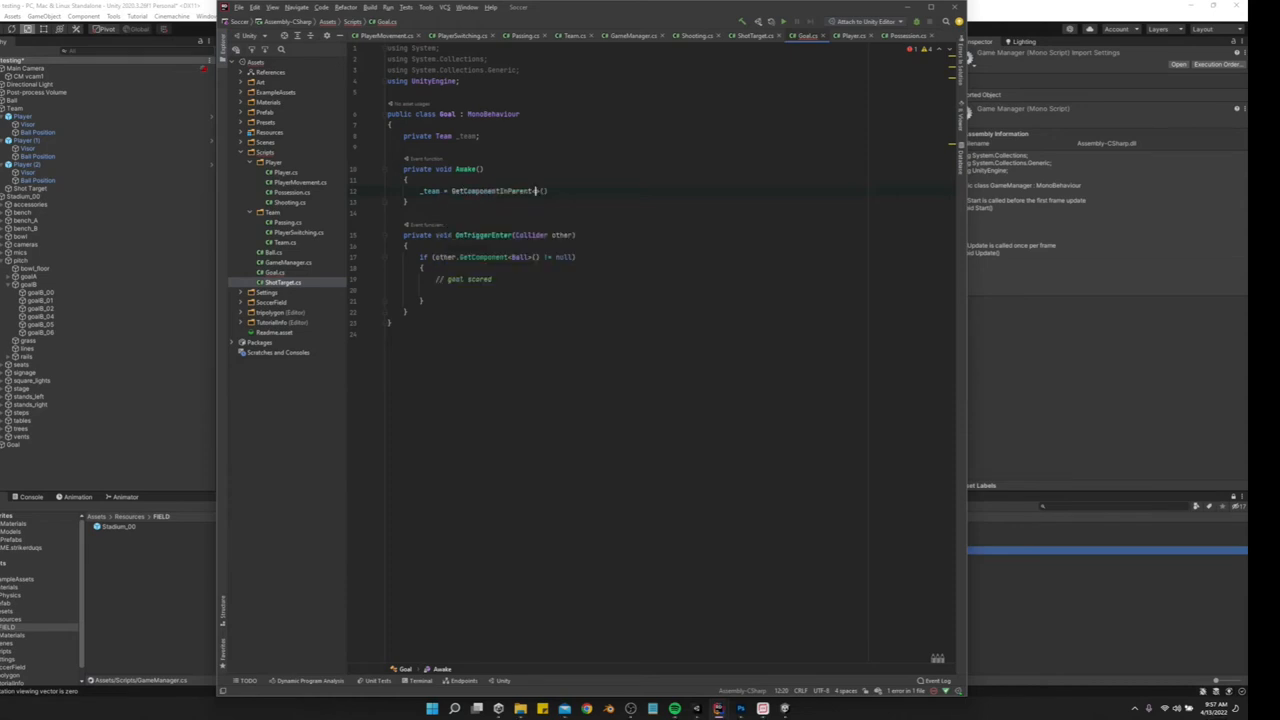
type("<Team>();")
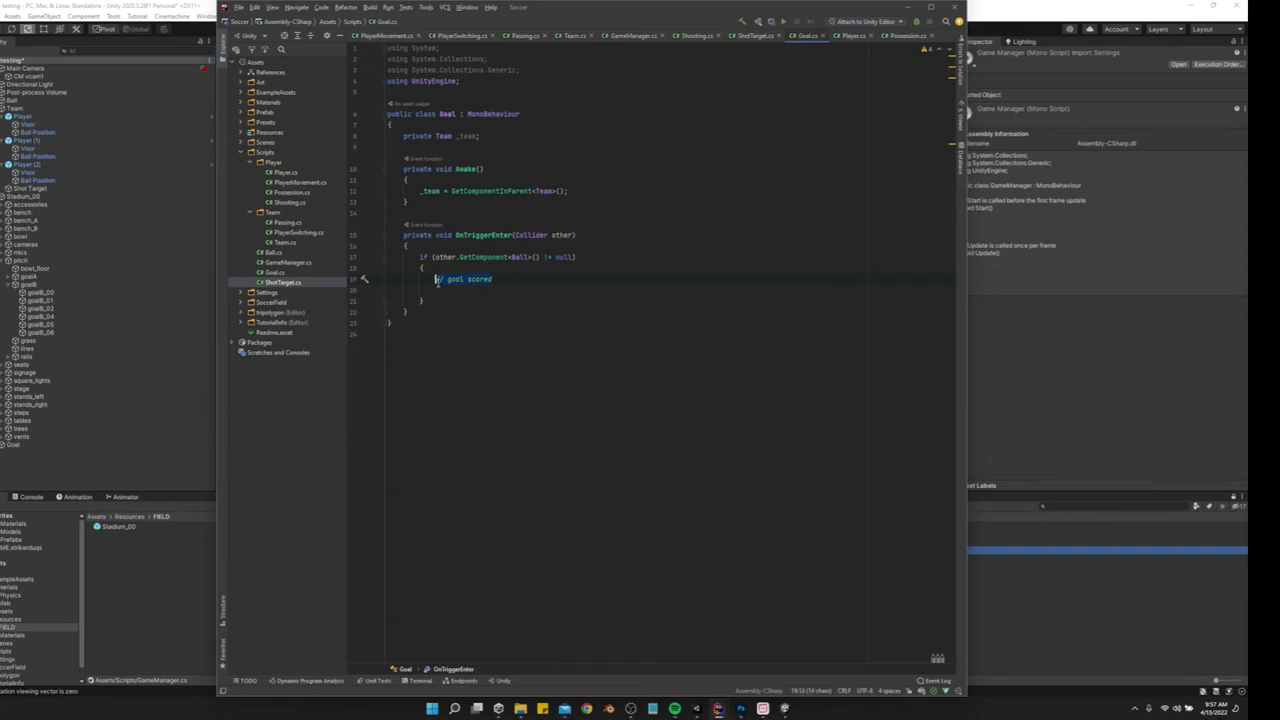
- Increment _team.score inside the ball check when a goal is scored
type("tea")
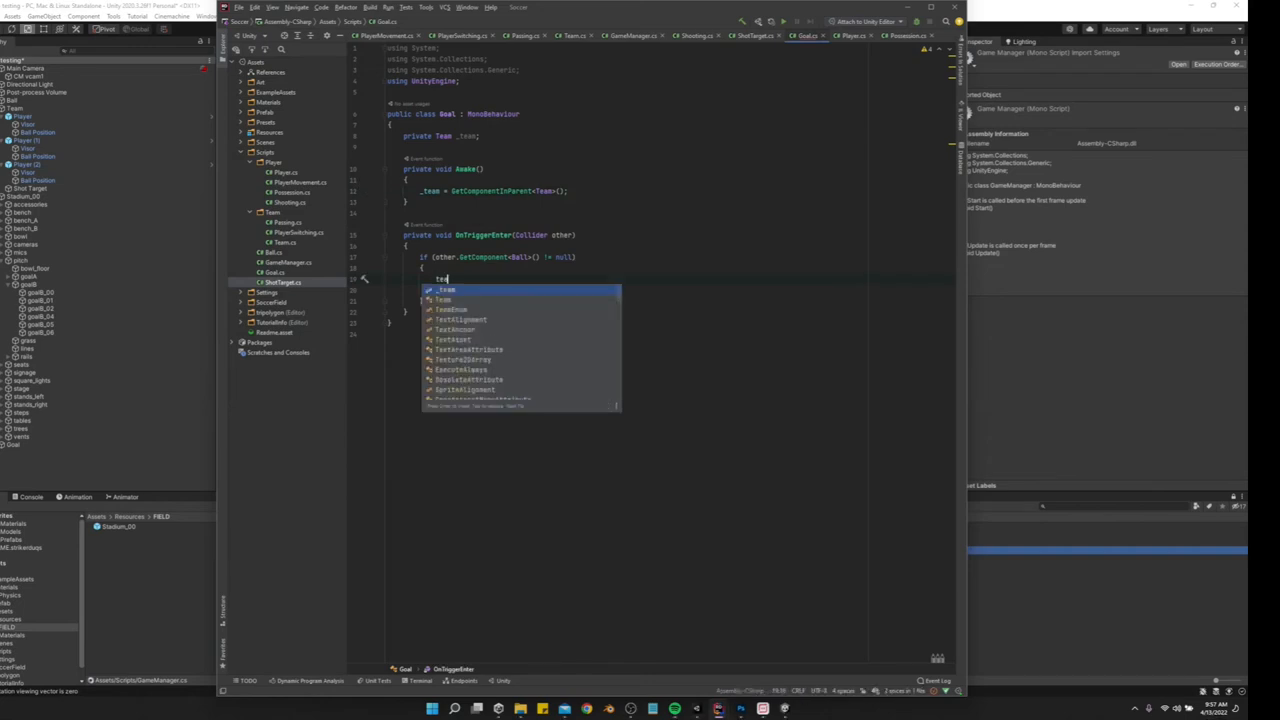
type("_team.")
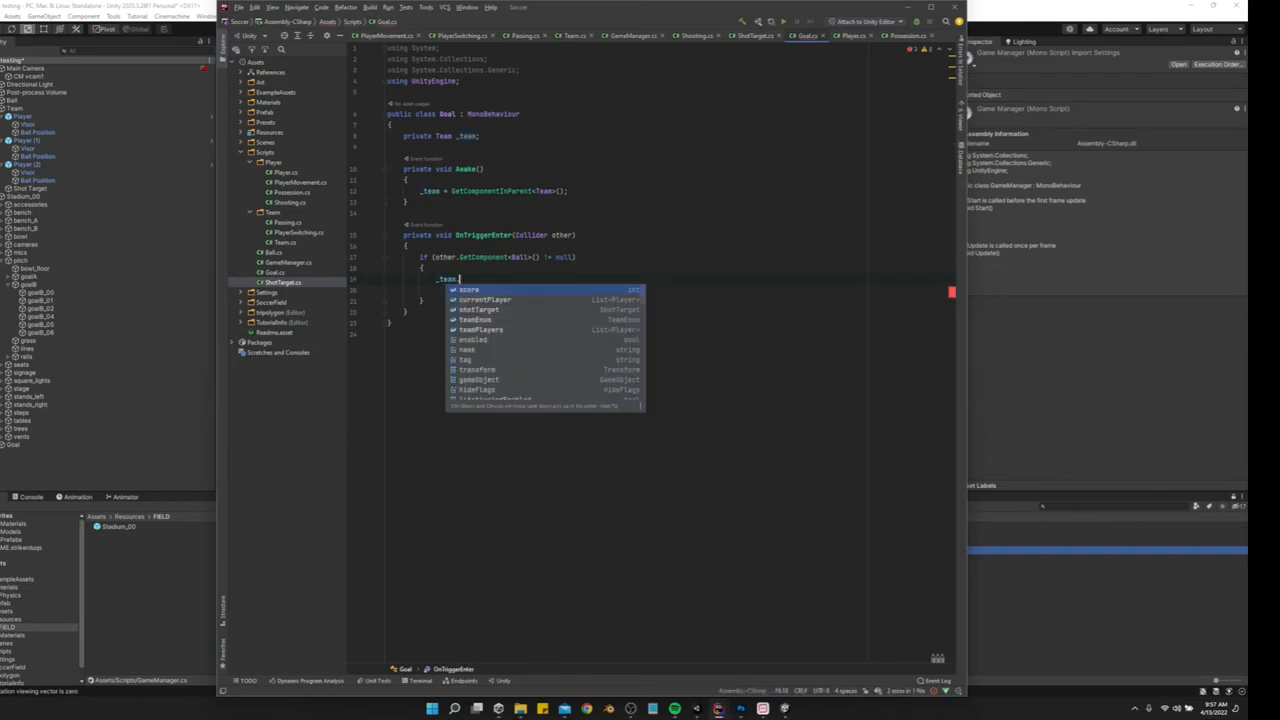
type("score++")
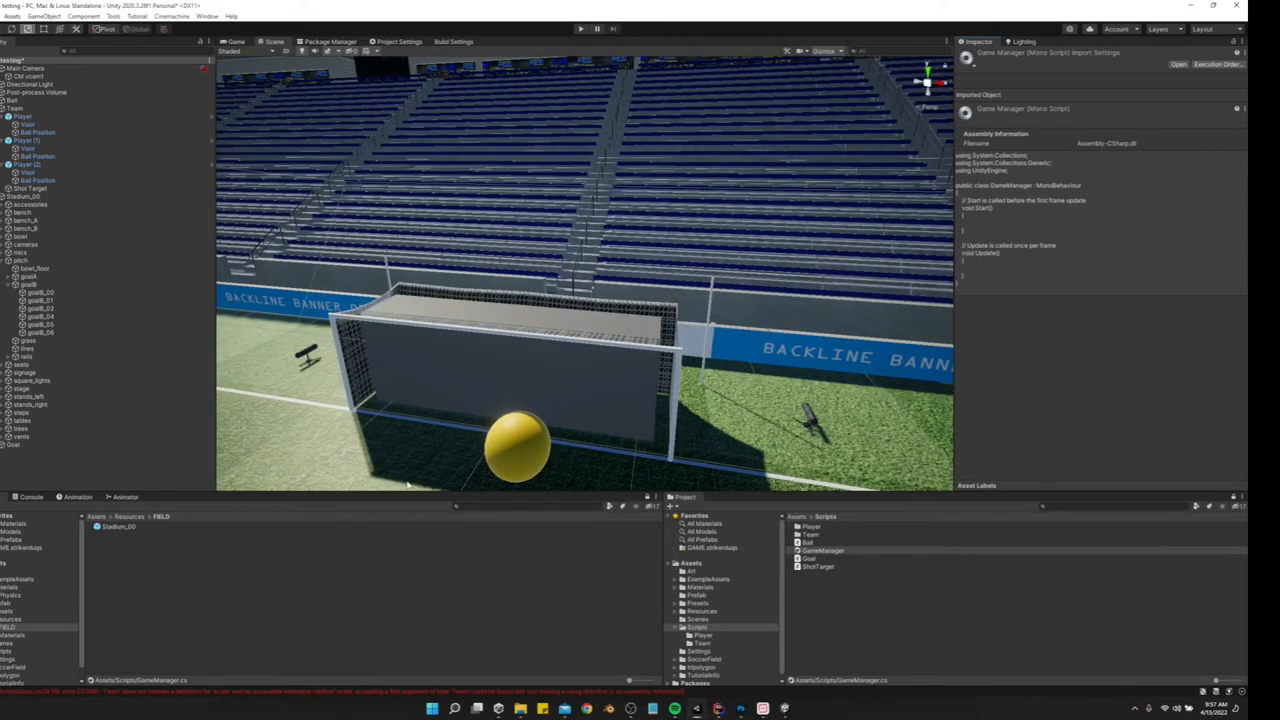
mouse_move(723, 708)
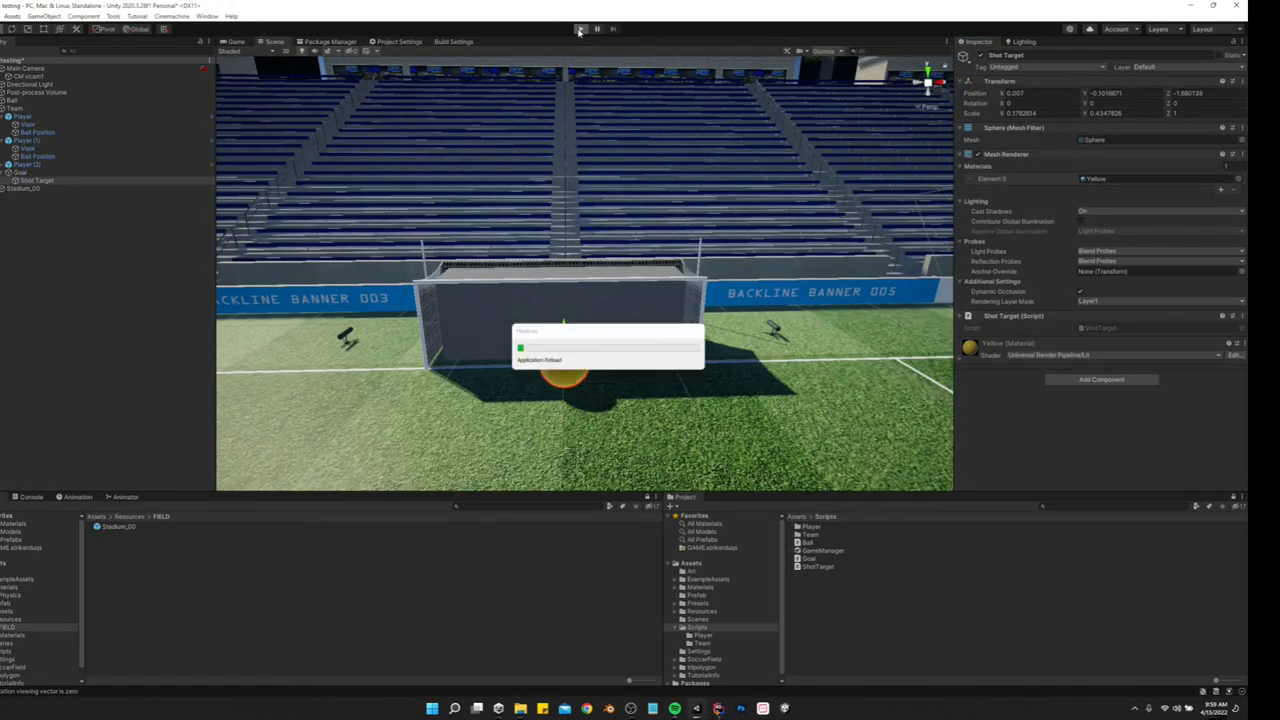
- Play the scene, let the ball enter the goal, confirm Team's Score reads 1, then stop
left_click(577, 30)
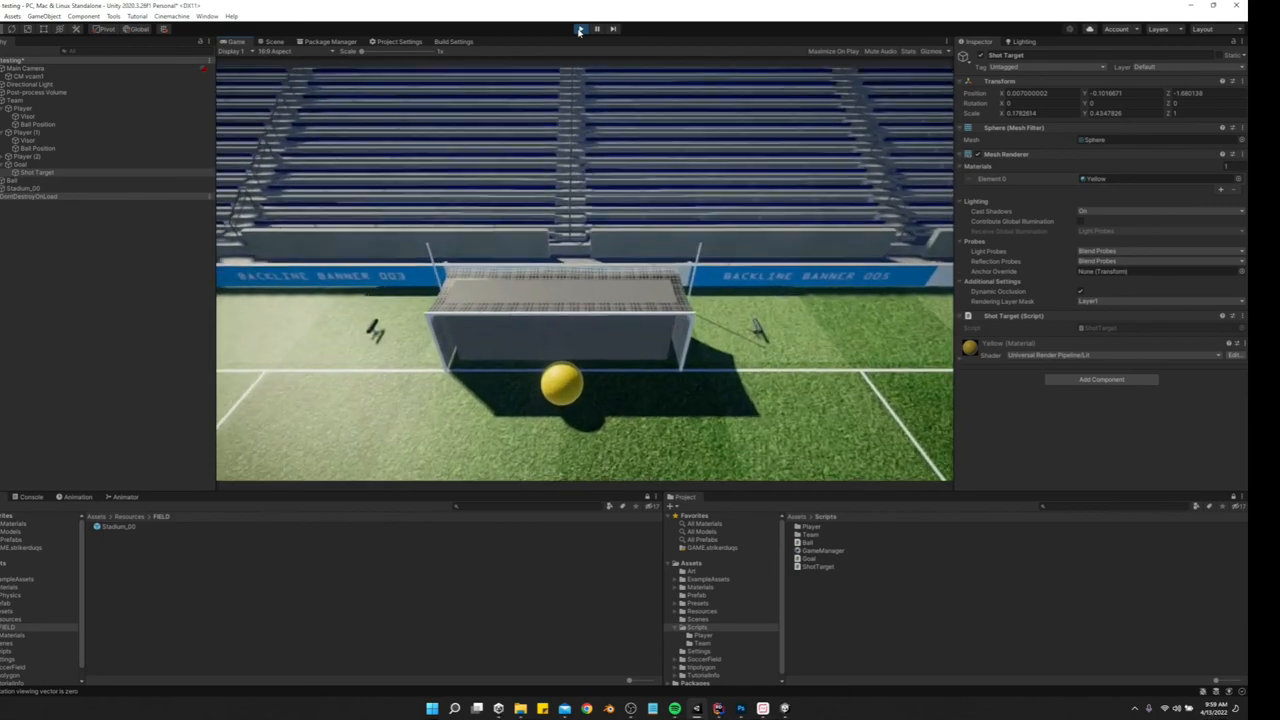
left_click(579, 28)
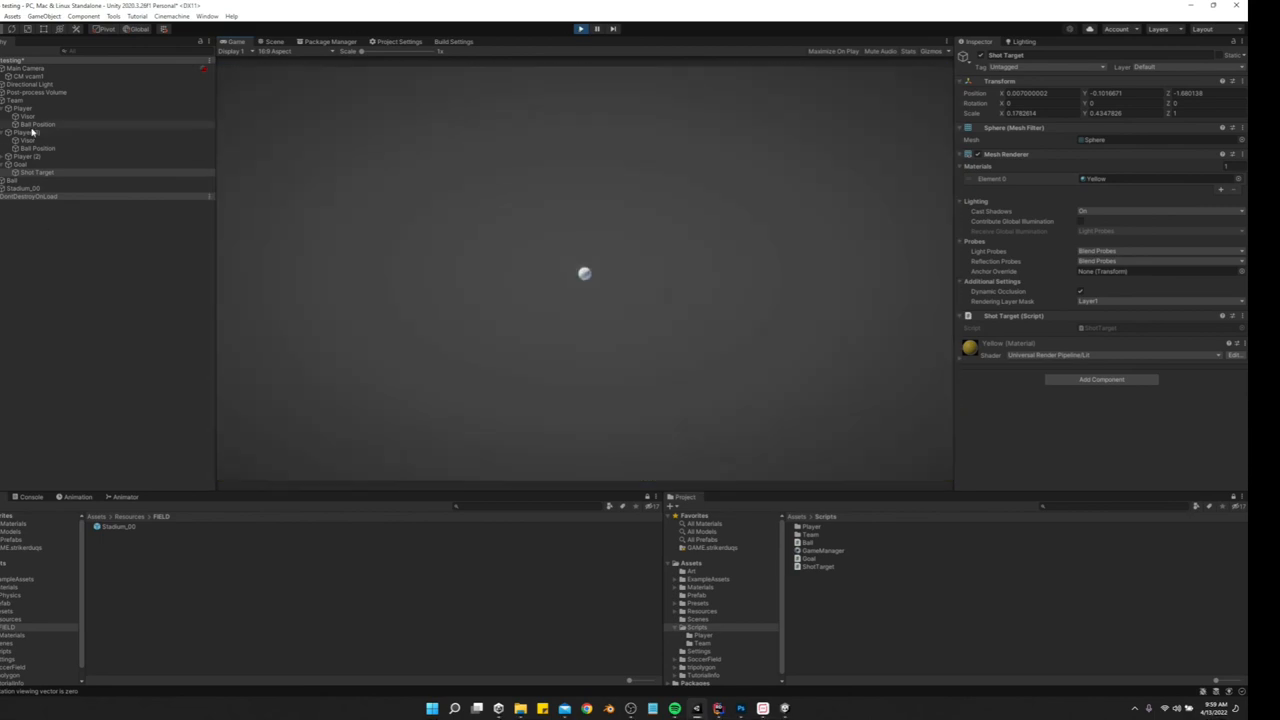
left_click(20, 100)
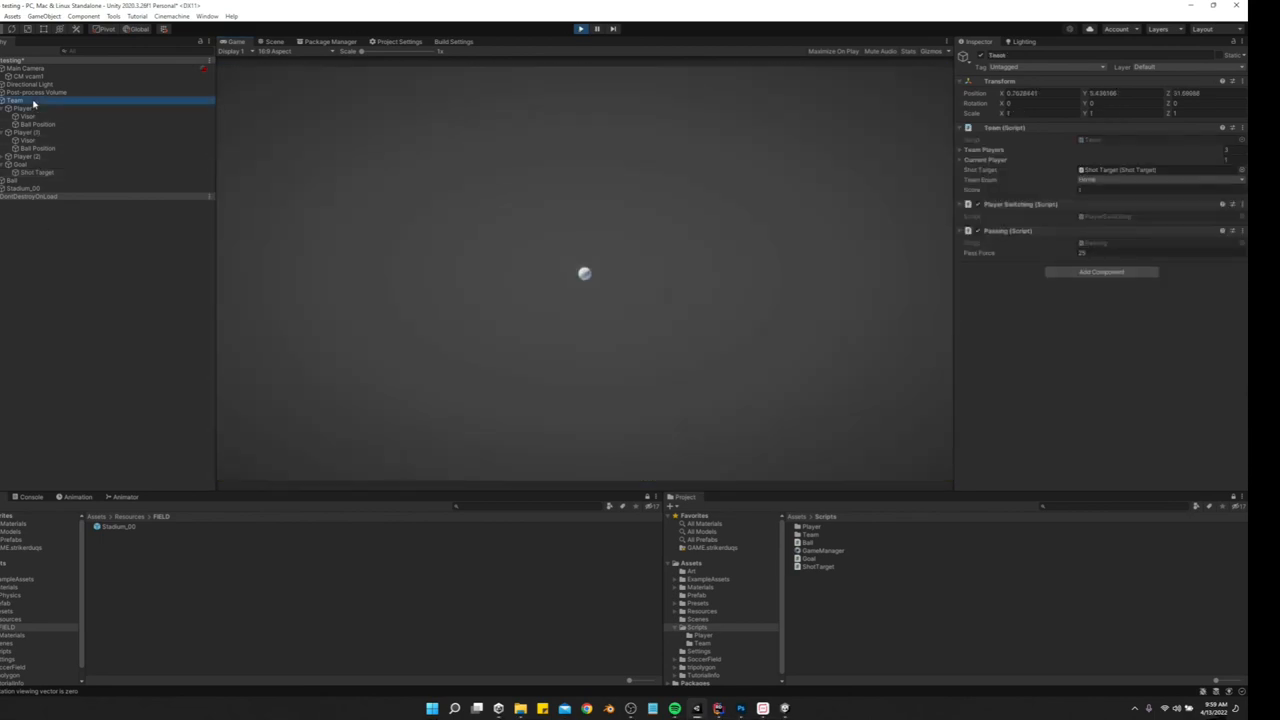
left_click(581, 28)
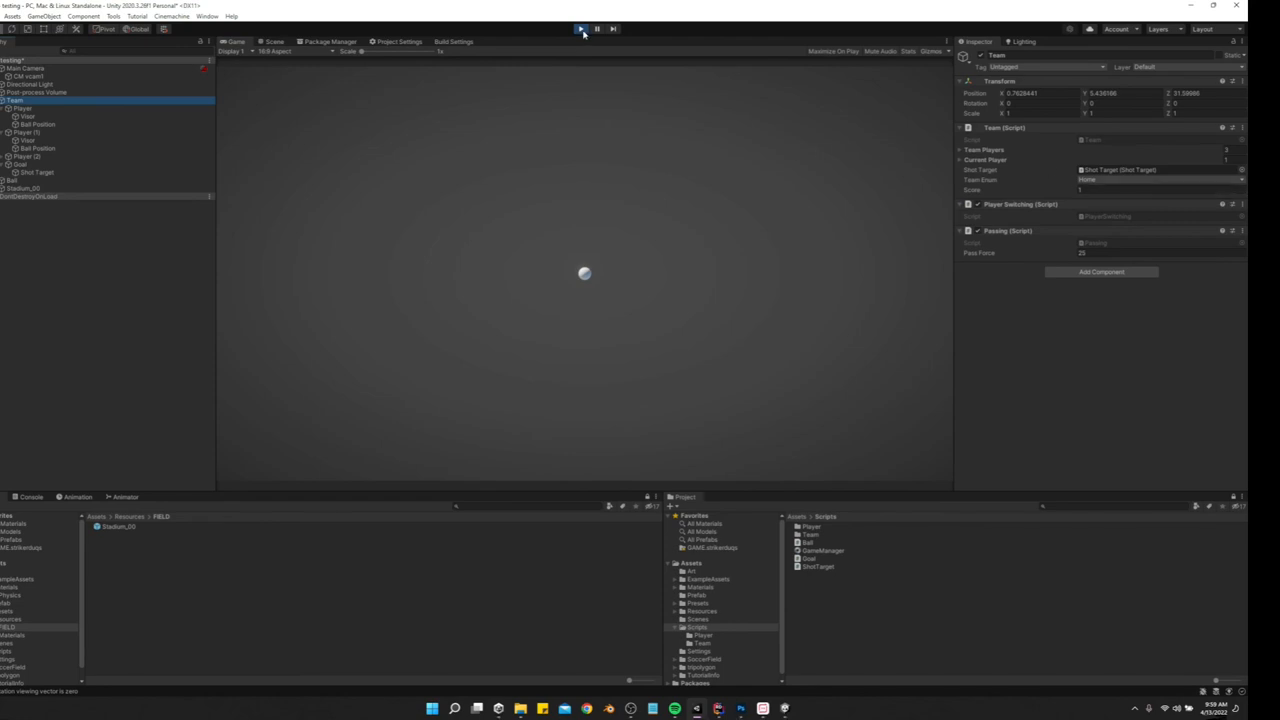
left_click(580, 29)
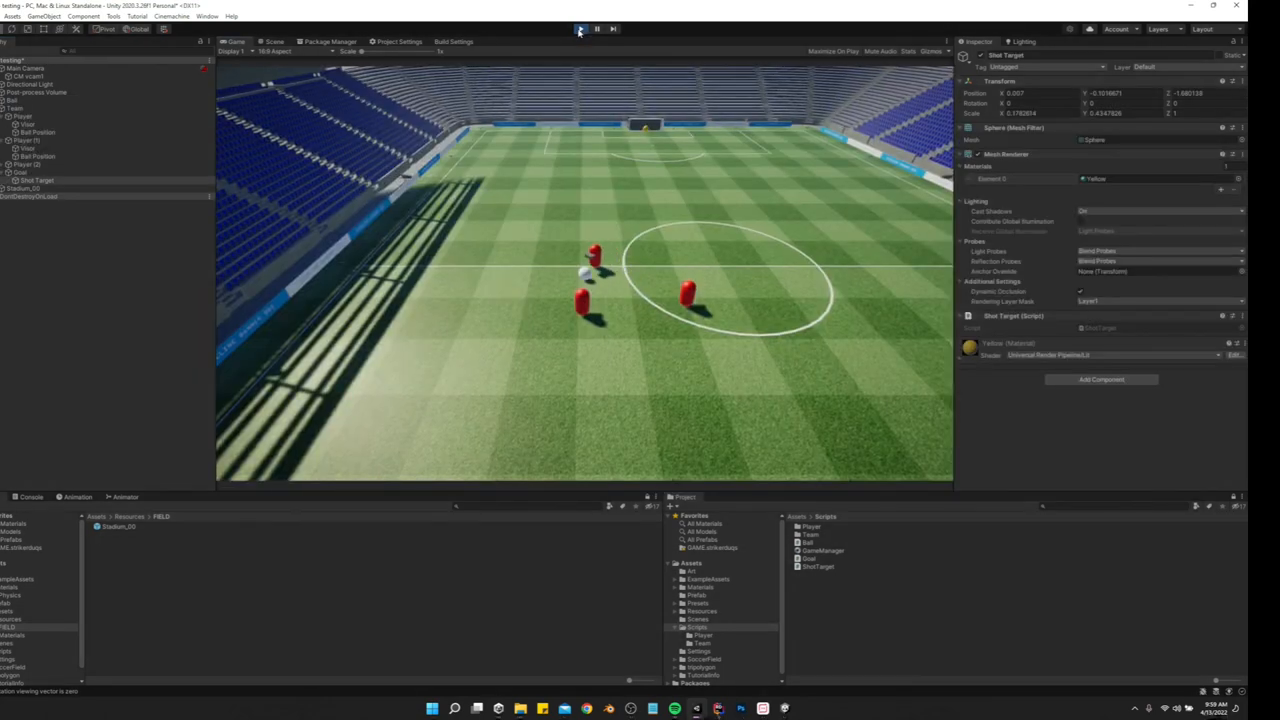